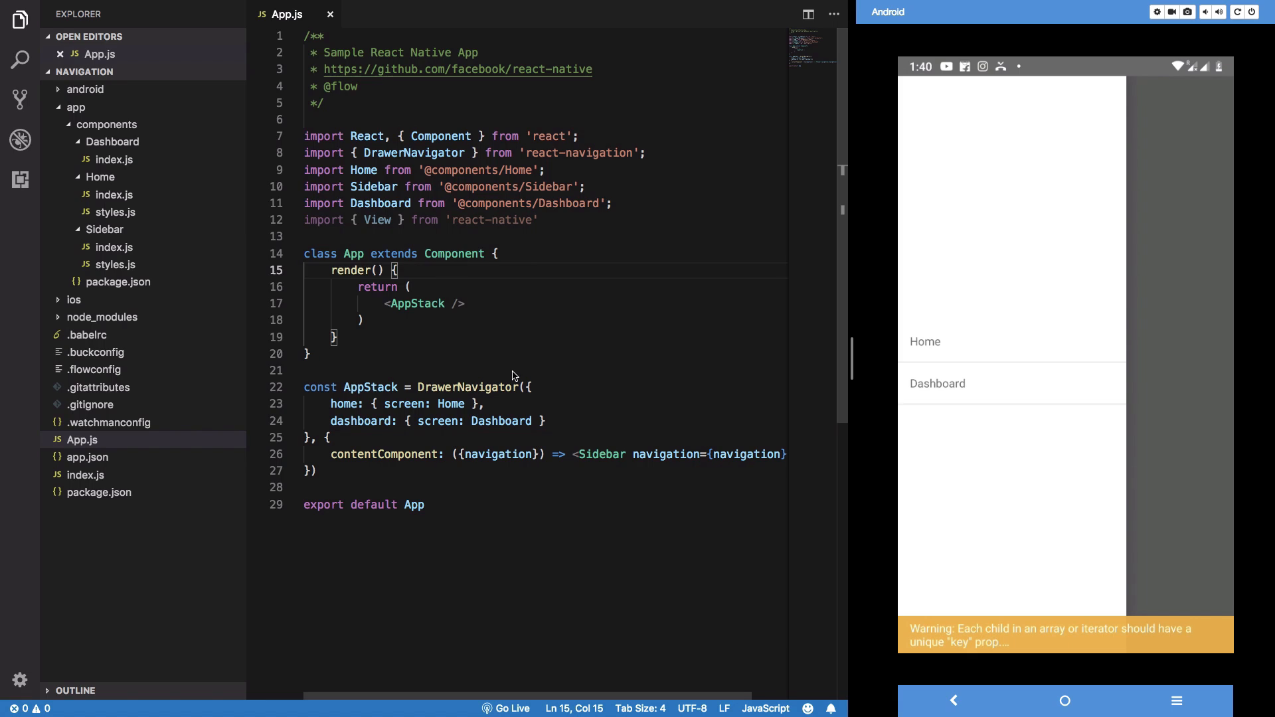
Bring up Mission Control showing the Desktop, Code & Vysor, iTerm2 and Google Chrome spaces
left_click(937, 382)
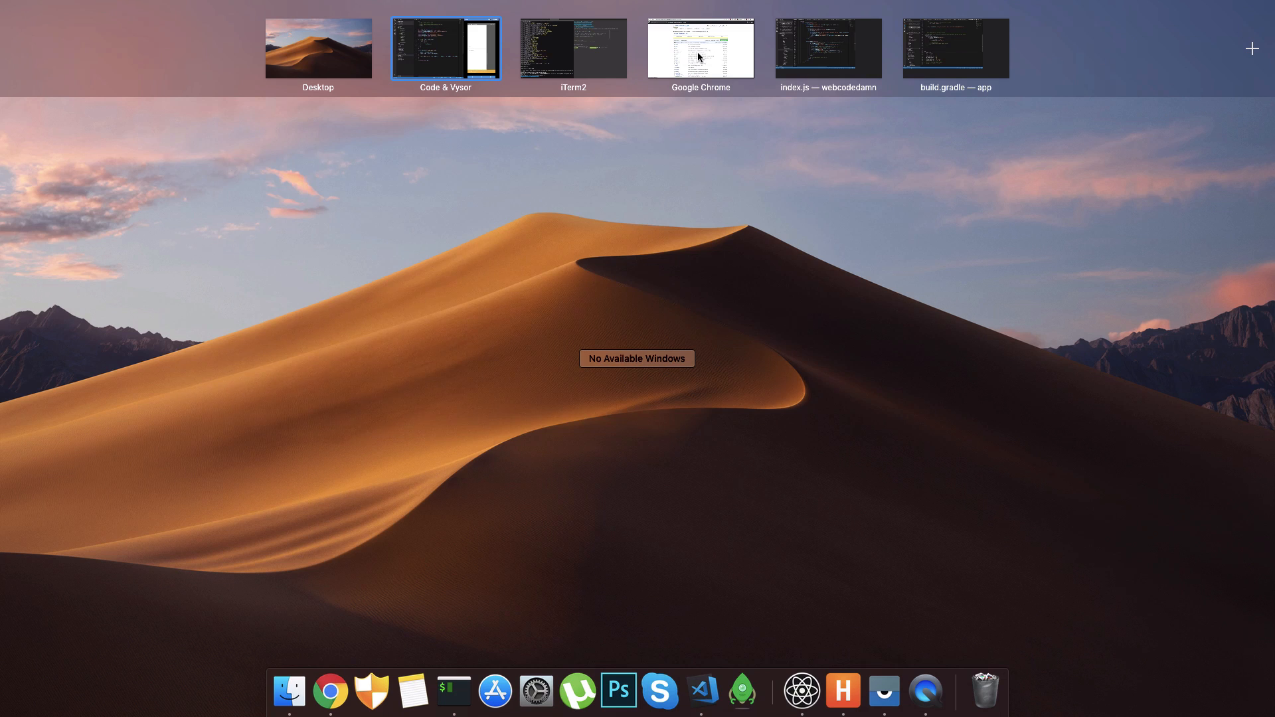
Switch to the Code & Vysor space showing the Android app's account-summary screen
left_click(700, 49)
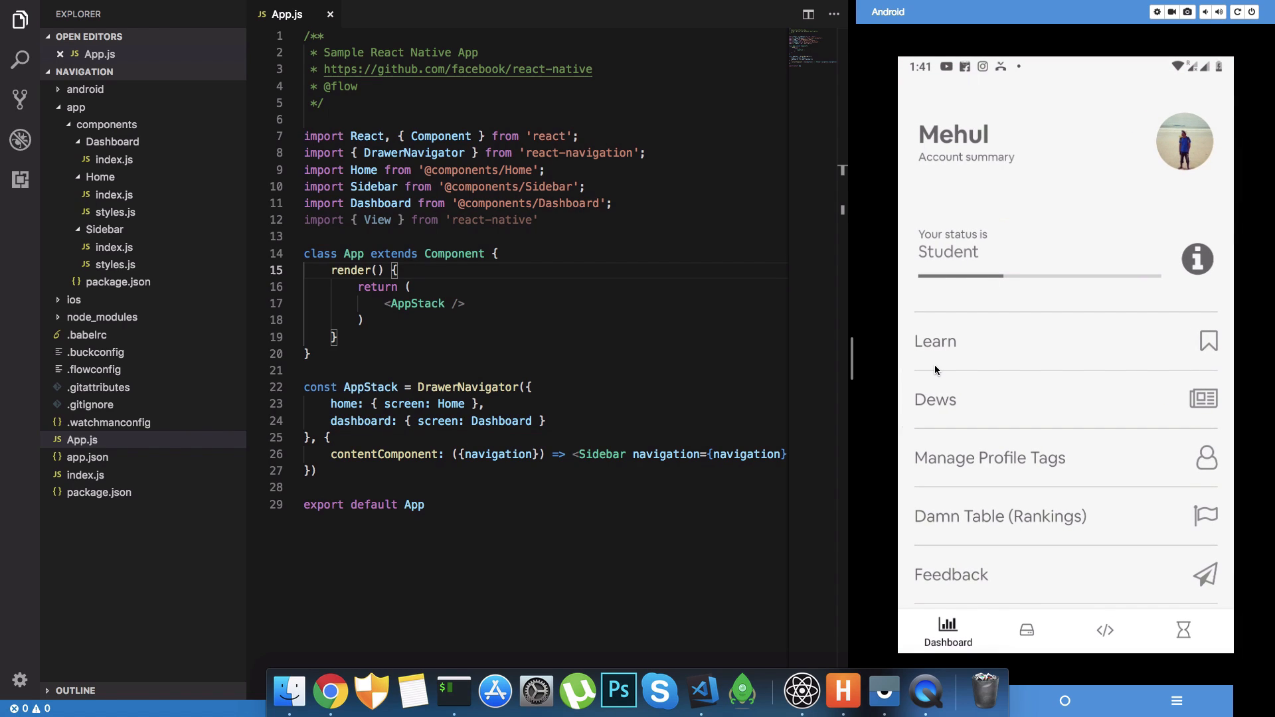
mouse_move(643, 360)
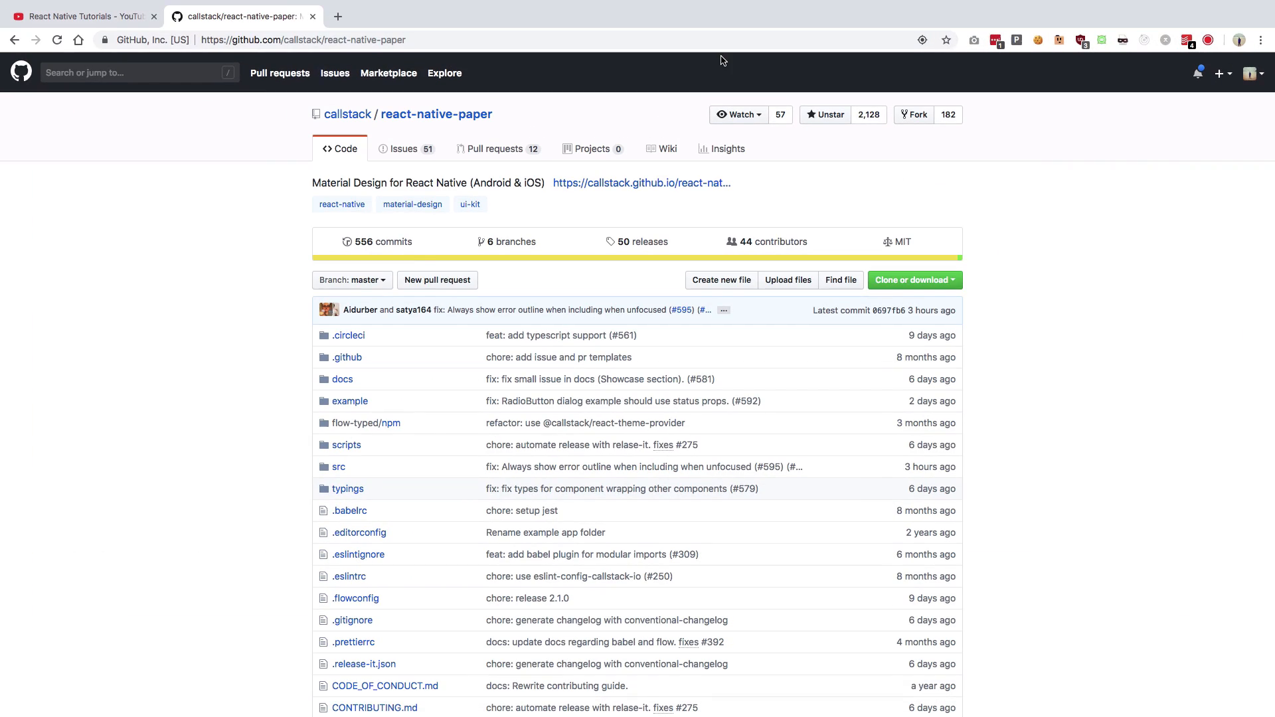
Browse down the react-native-paper repository page into its README
scroll("down", 3)
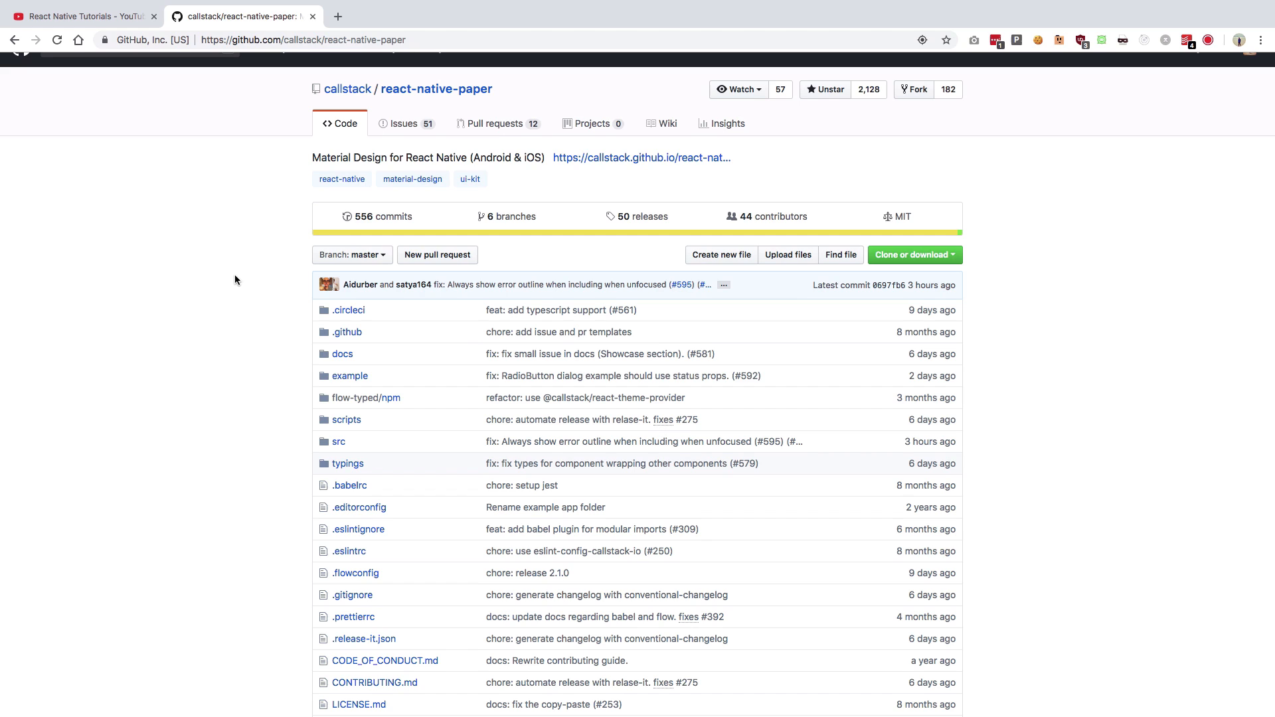
scroll("down", 3)
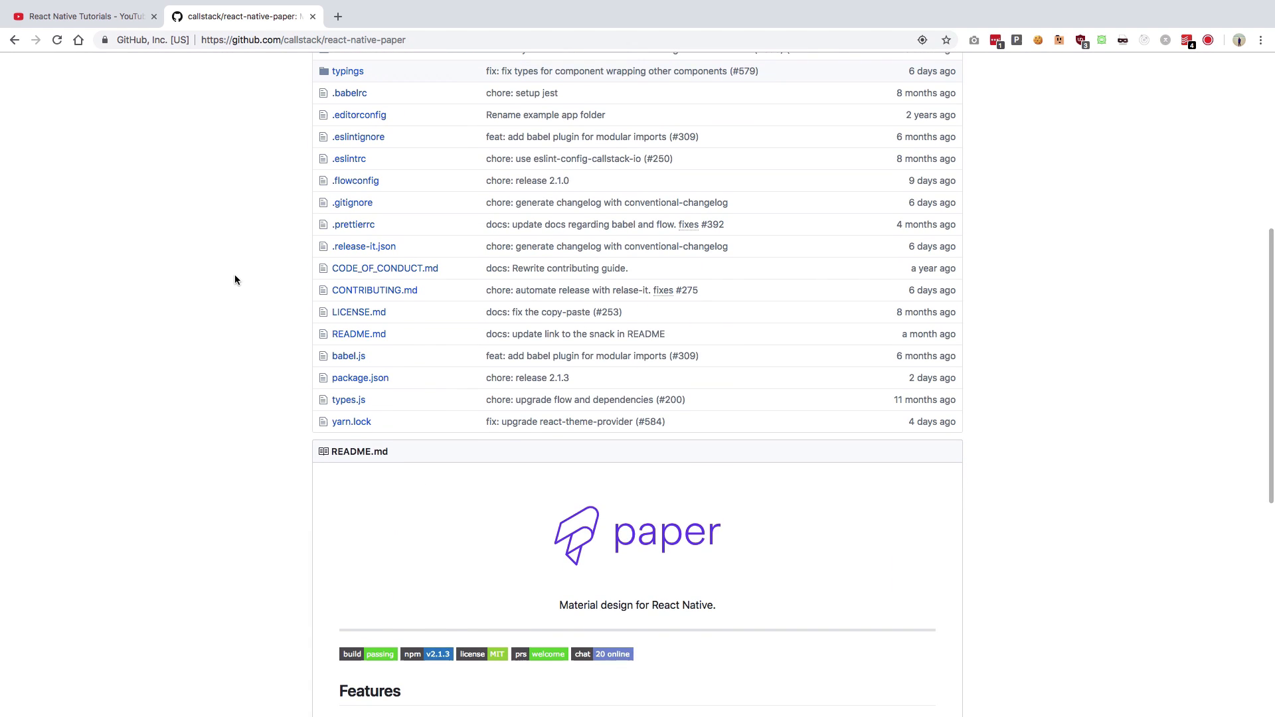
scroll("down", 3)
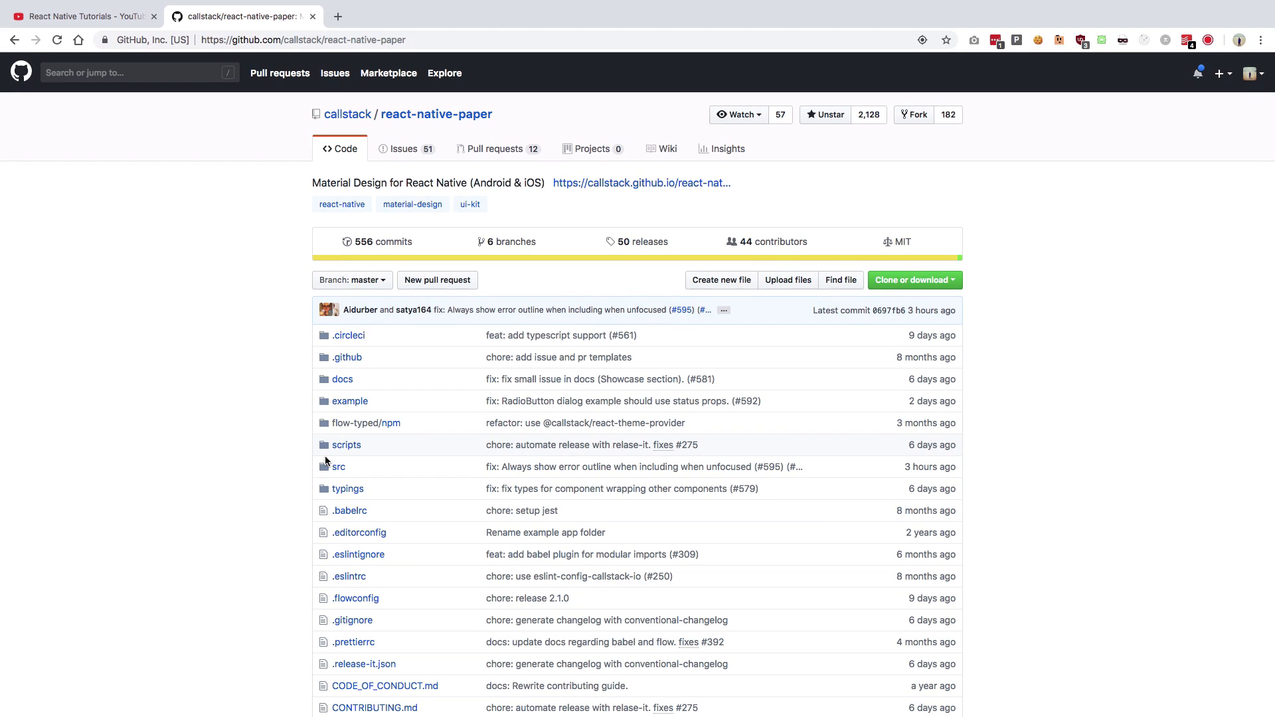
left_click(643, 242)
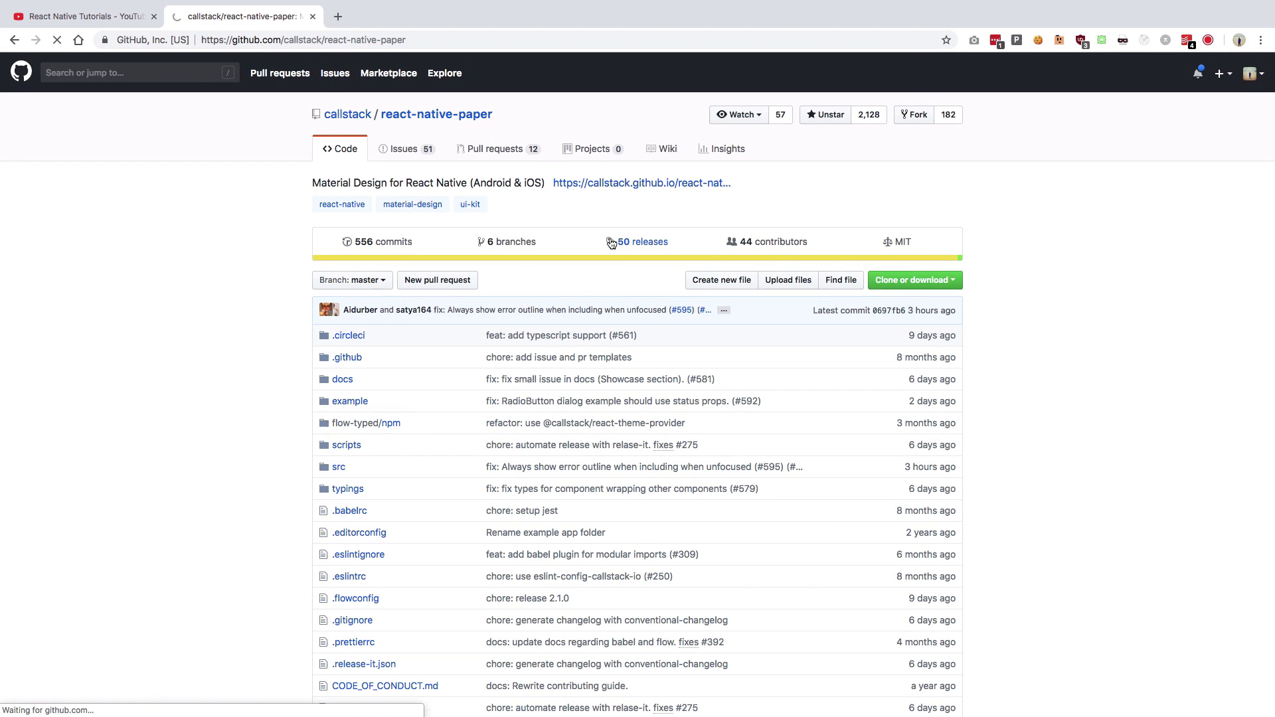
left_click(644, 242)
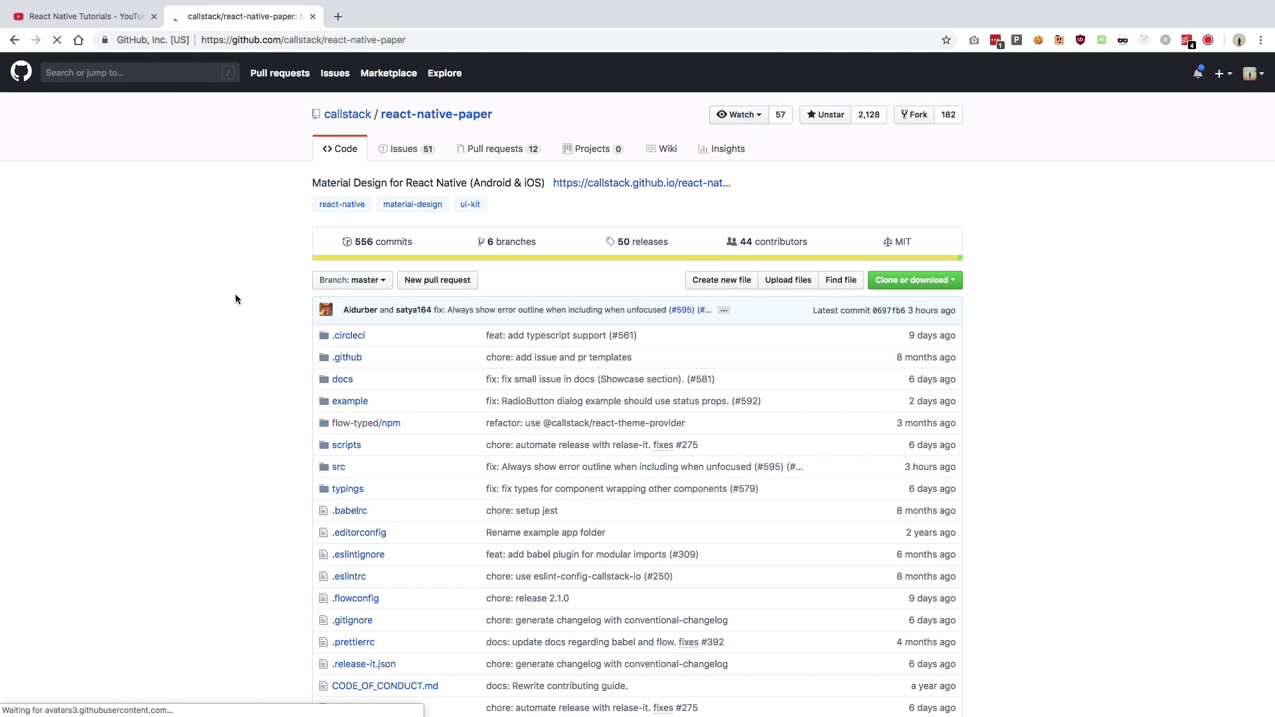
Reach the README's Features and Getting Started sections and follow the getting started guide link
scroll("down", 3)
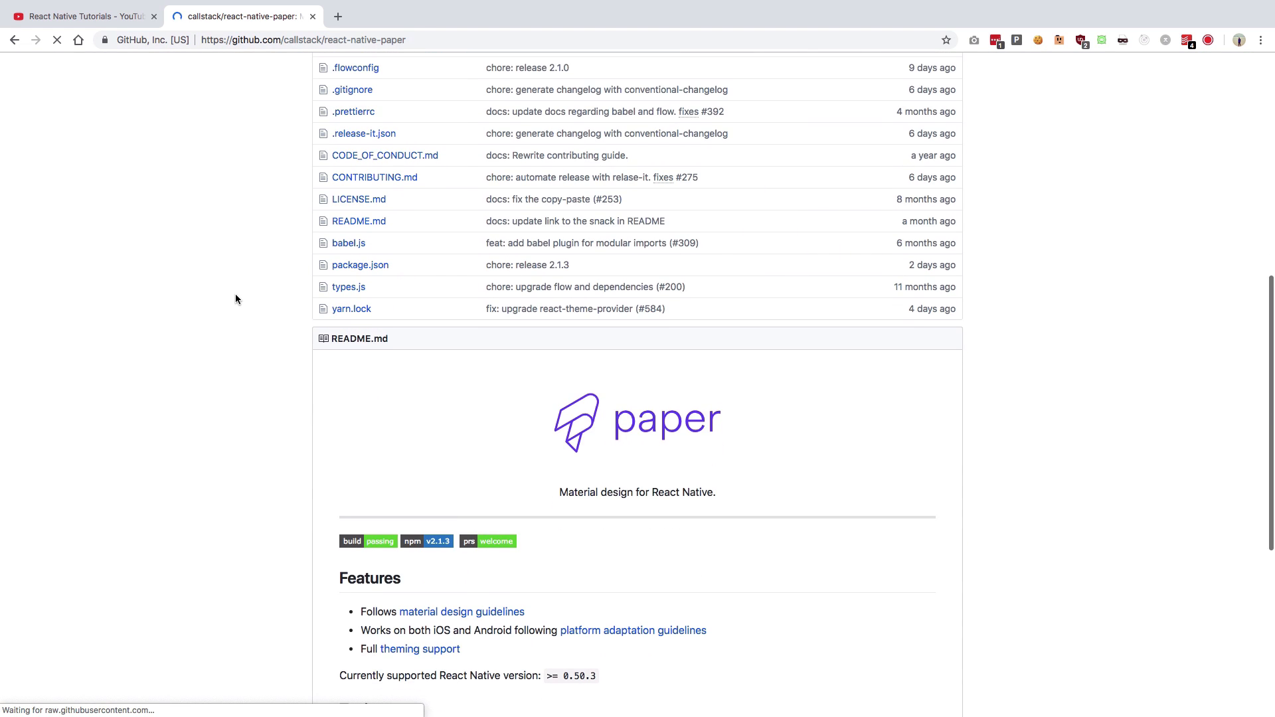
scroll("down", 3)
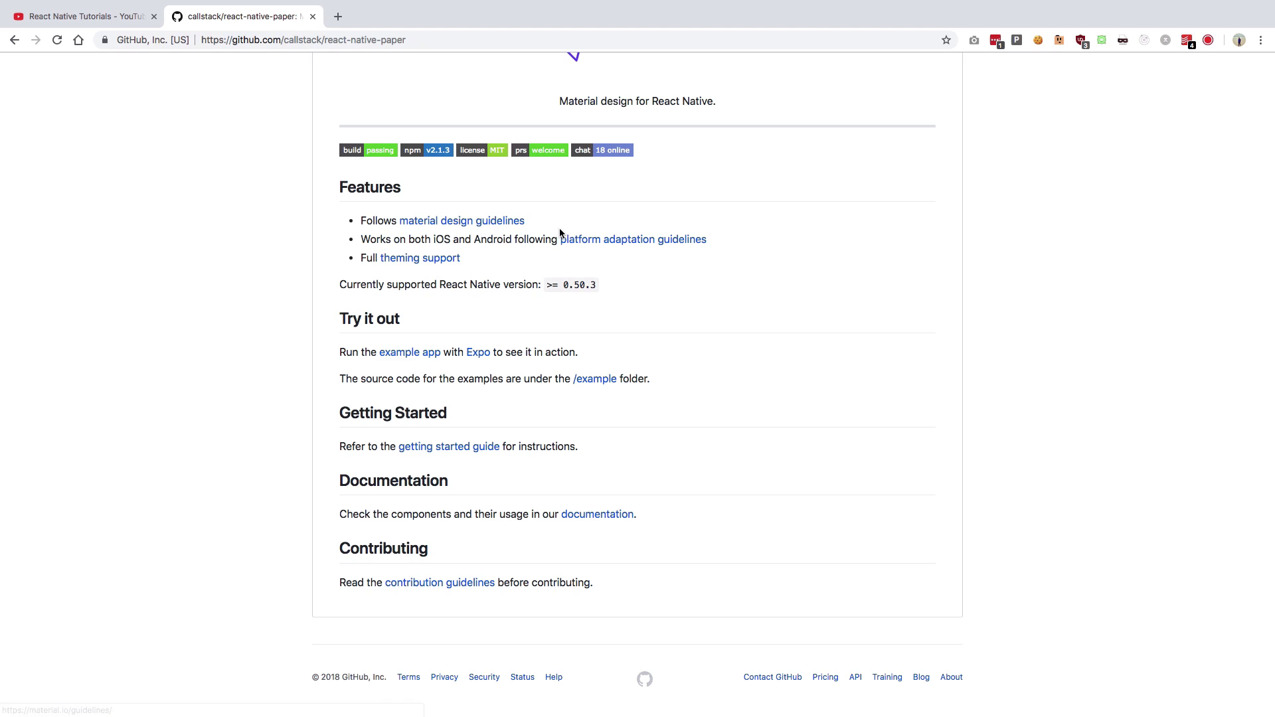
mouse_move(461, 220)
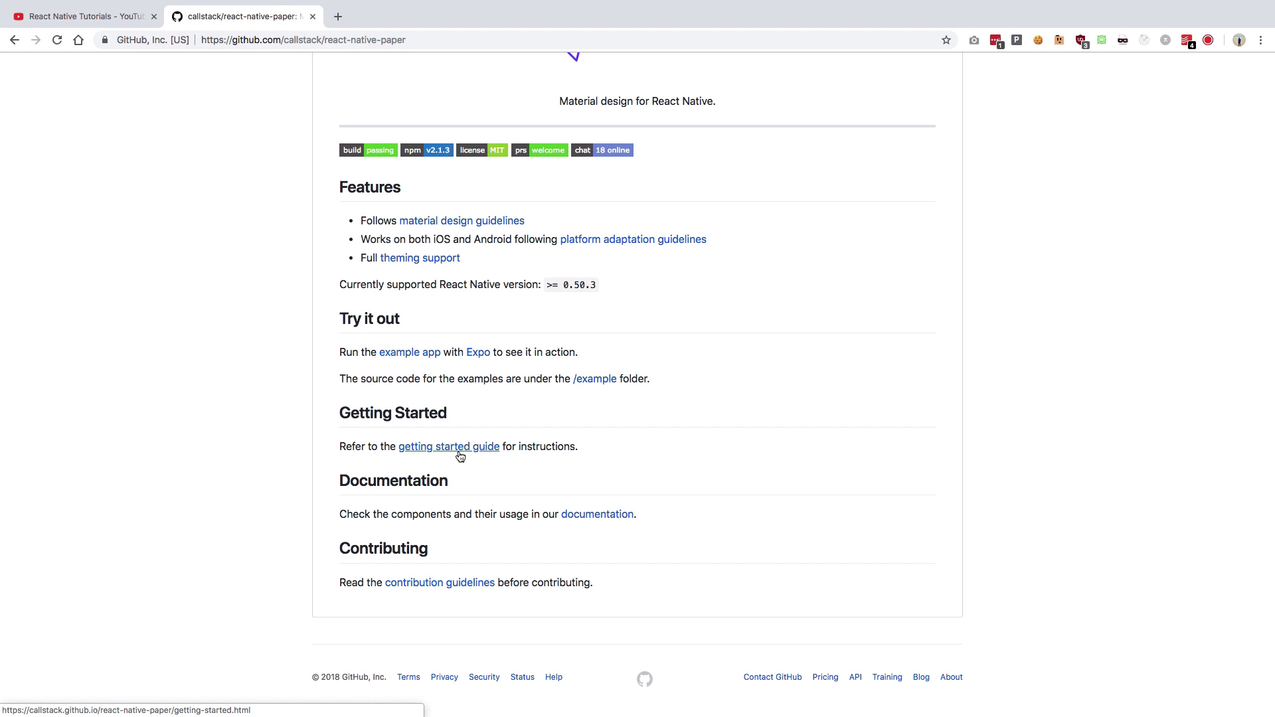
left_click(448, 446)
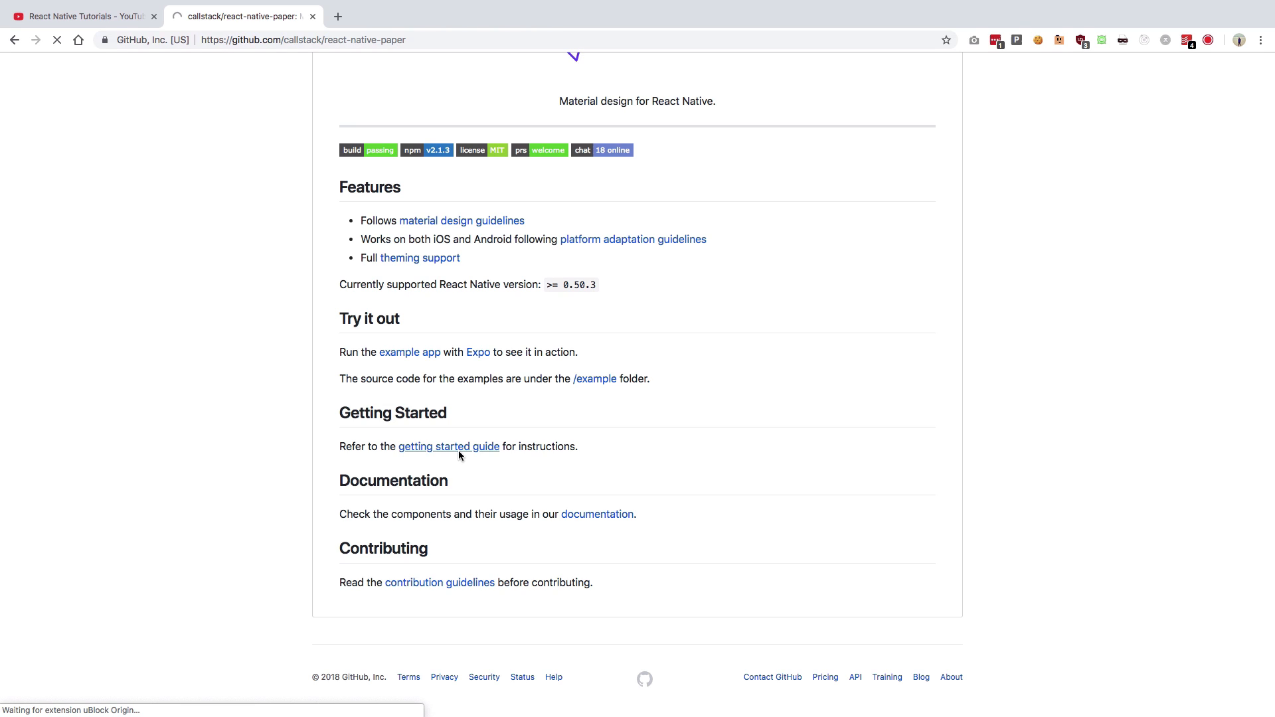
Visit the Appbar, Banner, BottomNavigation and Button pages in the React Native Paper docs
left_click(448, 447)
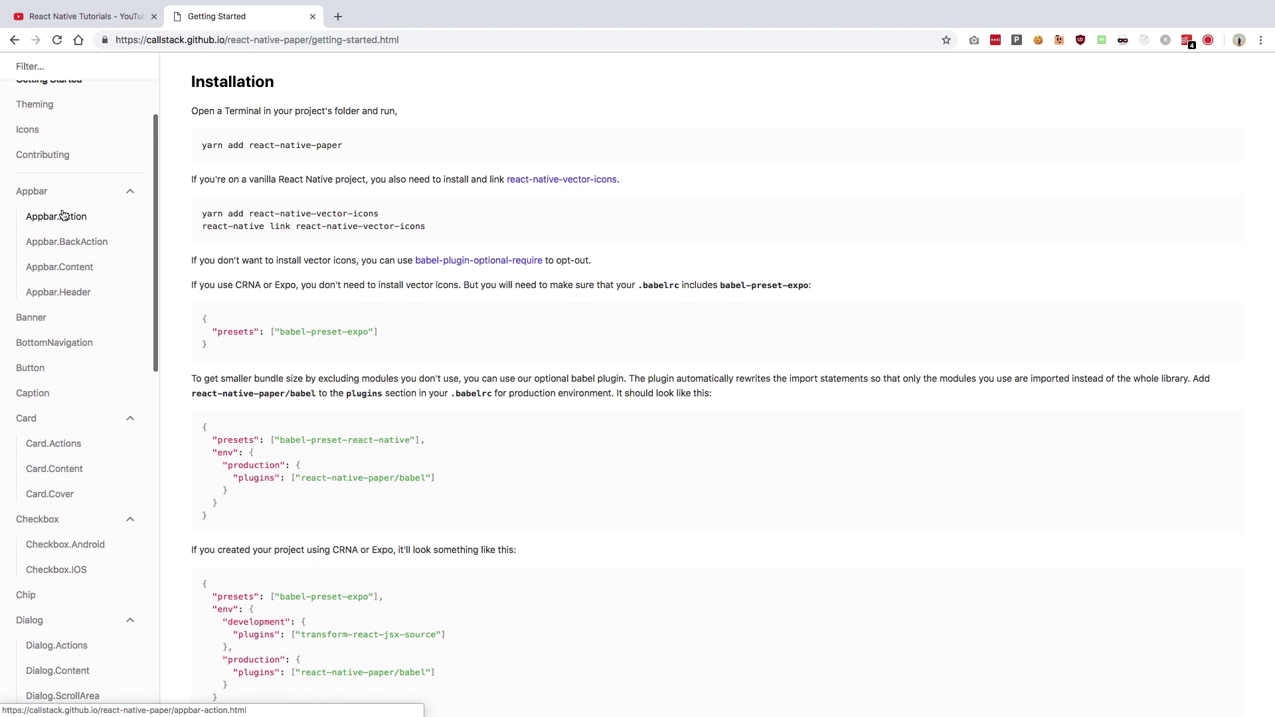
left_click(32, 192)
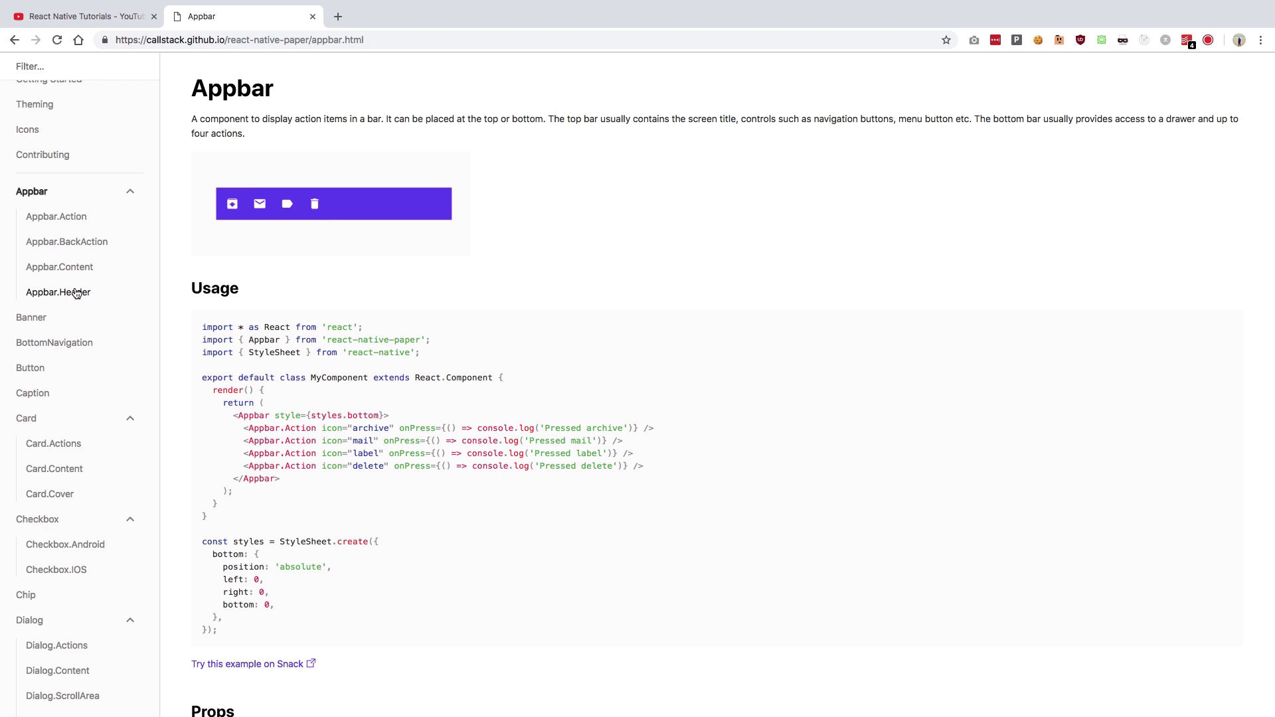
left_click(31, 318)
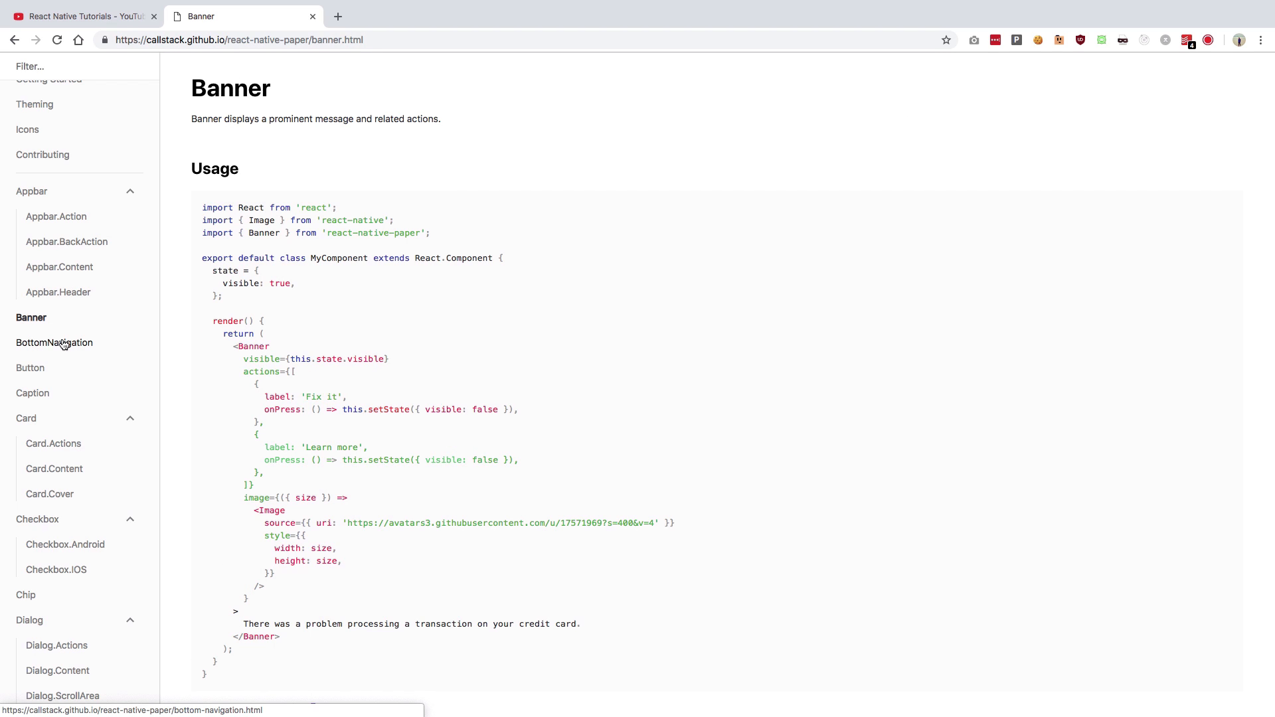
left_click(54, 343)
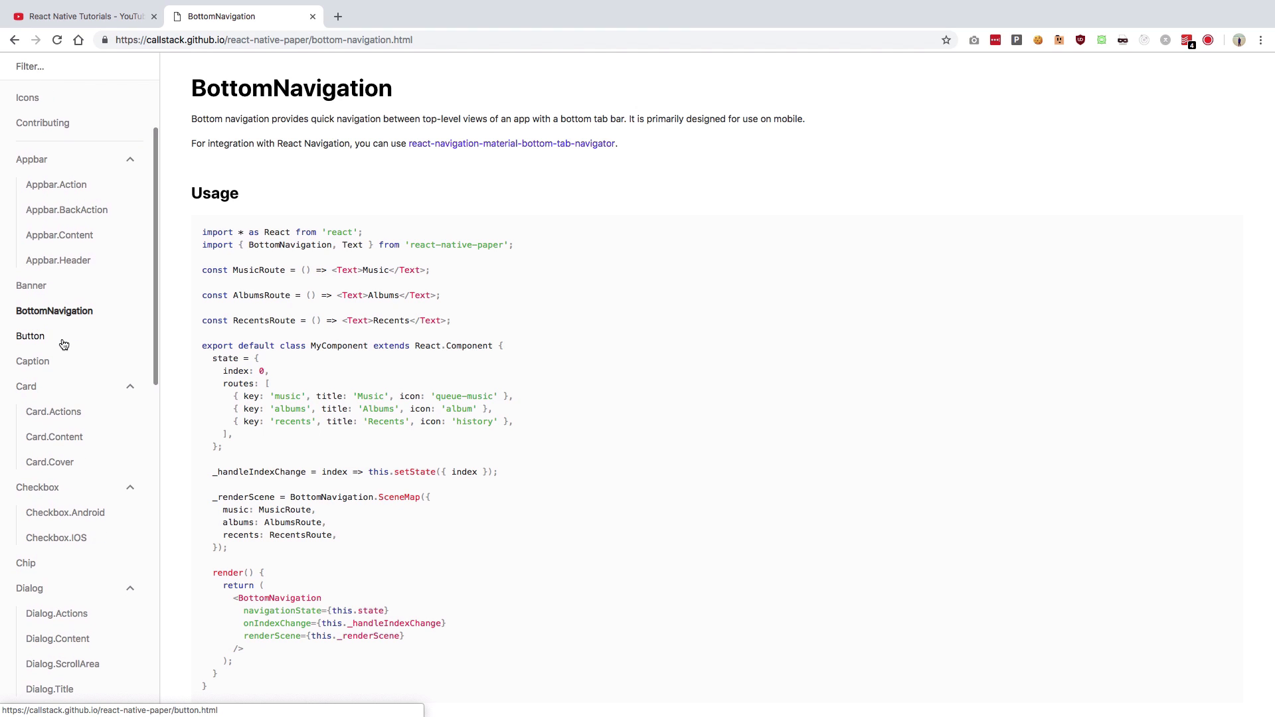
left_click(31, 336)
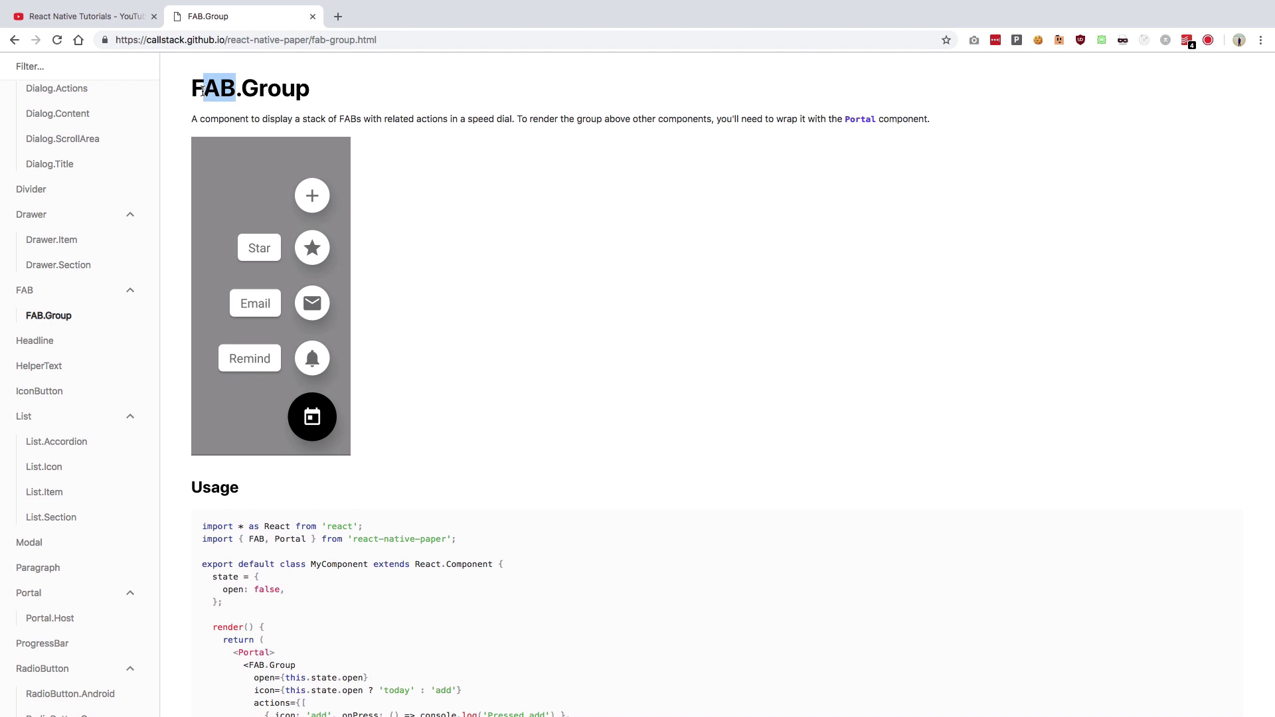
Continue through the Modal, Paragraph and Searchbar component pages
scroll("down", 3)
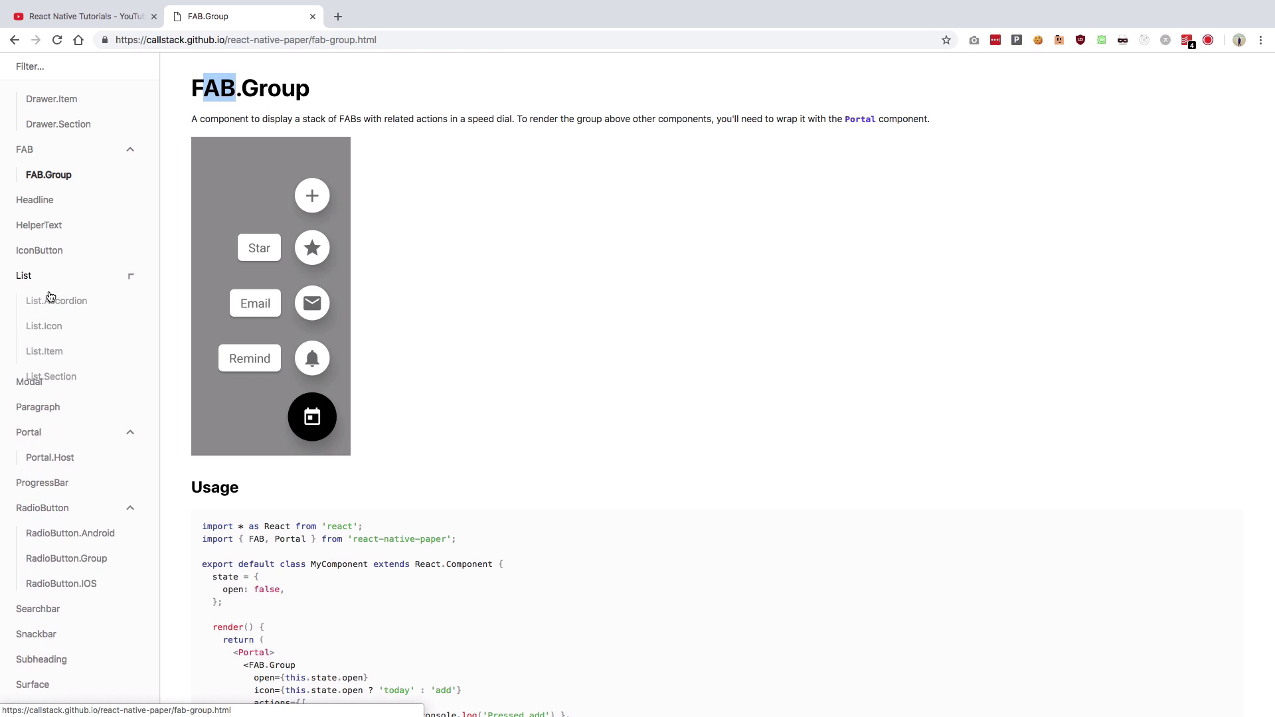
left_click(28, 383)
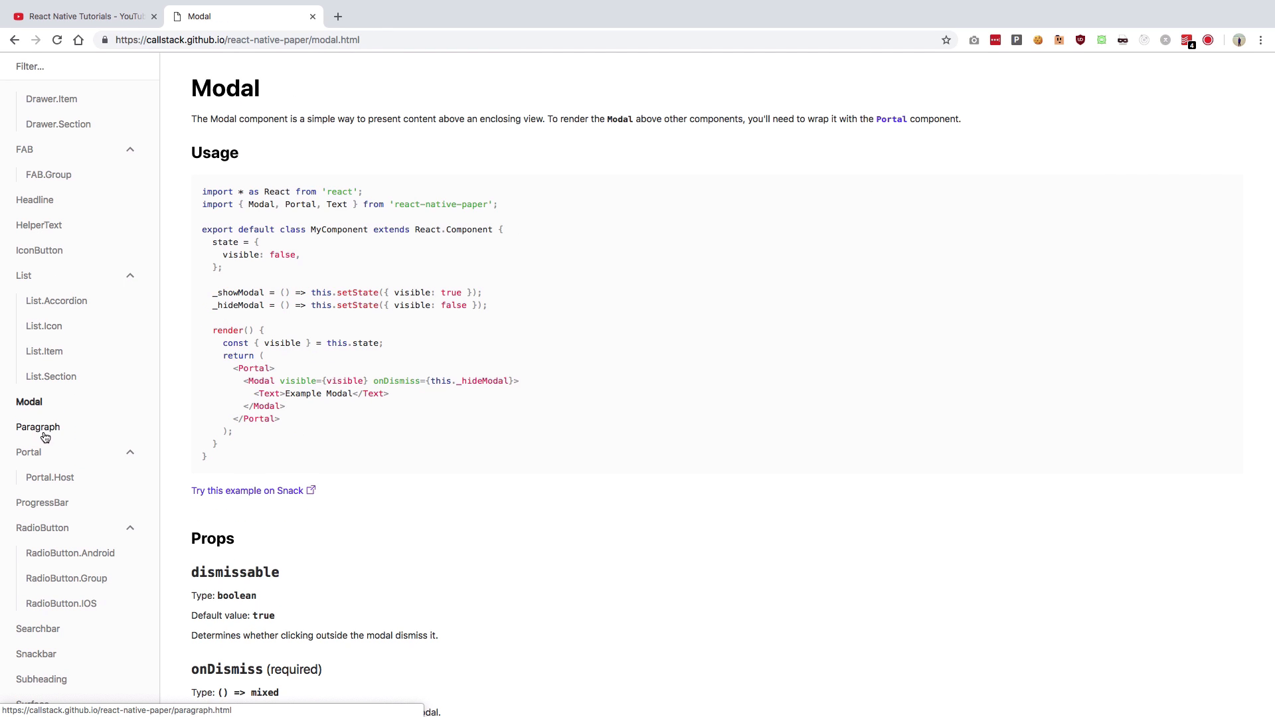
left_click(43, 502)
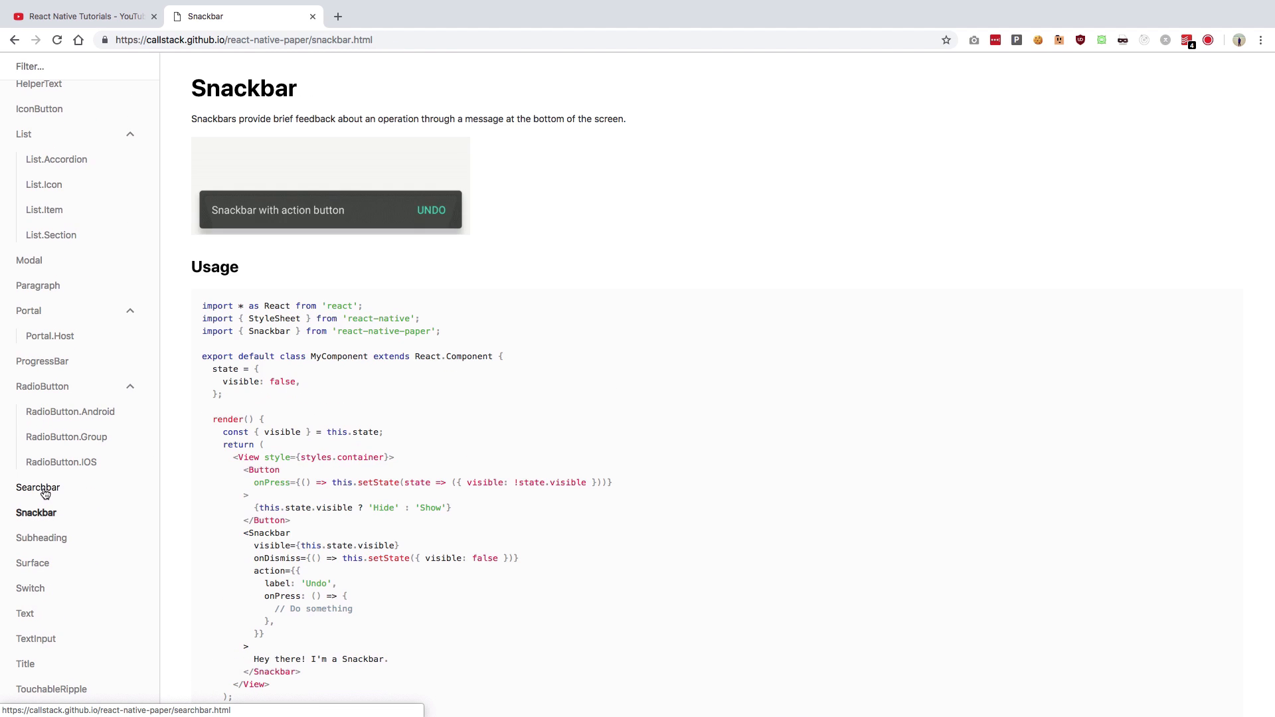
left_click(37, 488)
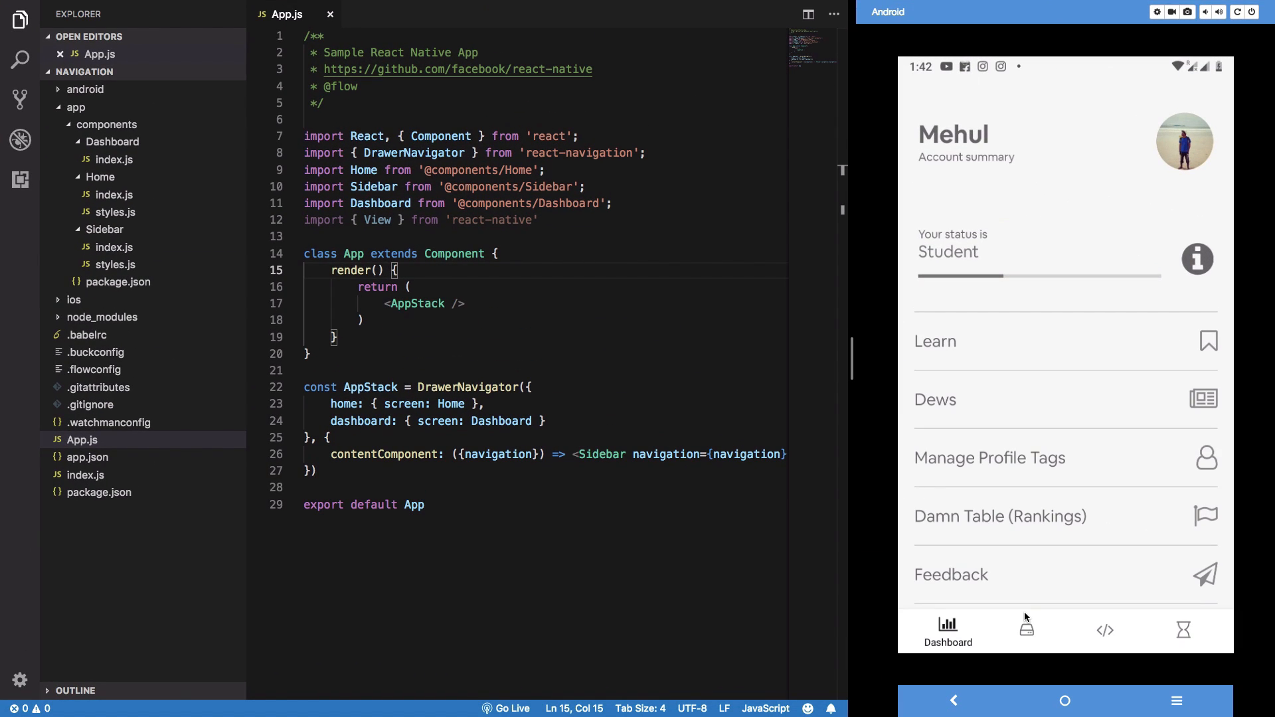
left_click(1026, 630)
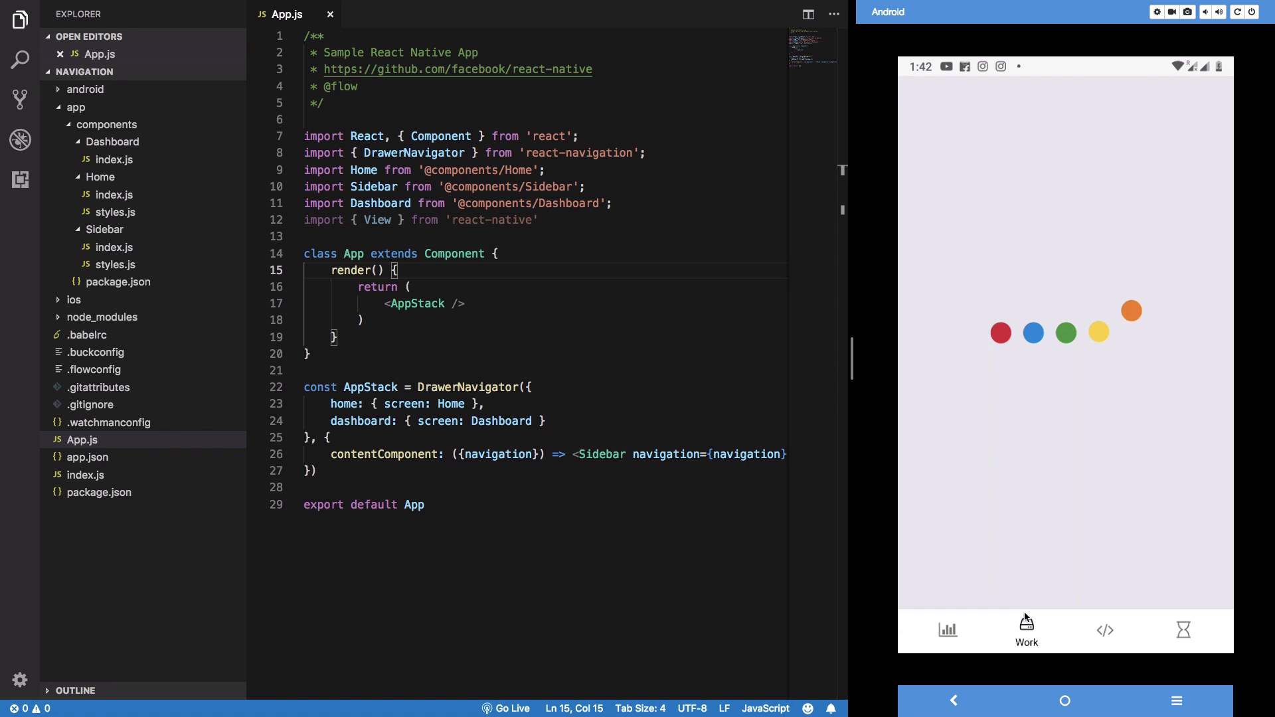
left_click(1027, 630)
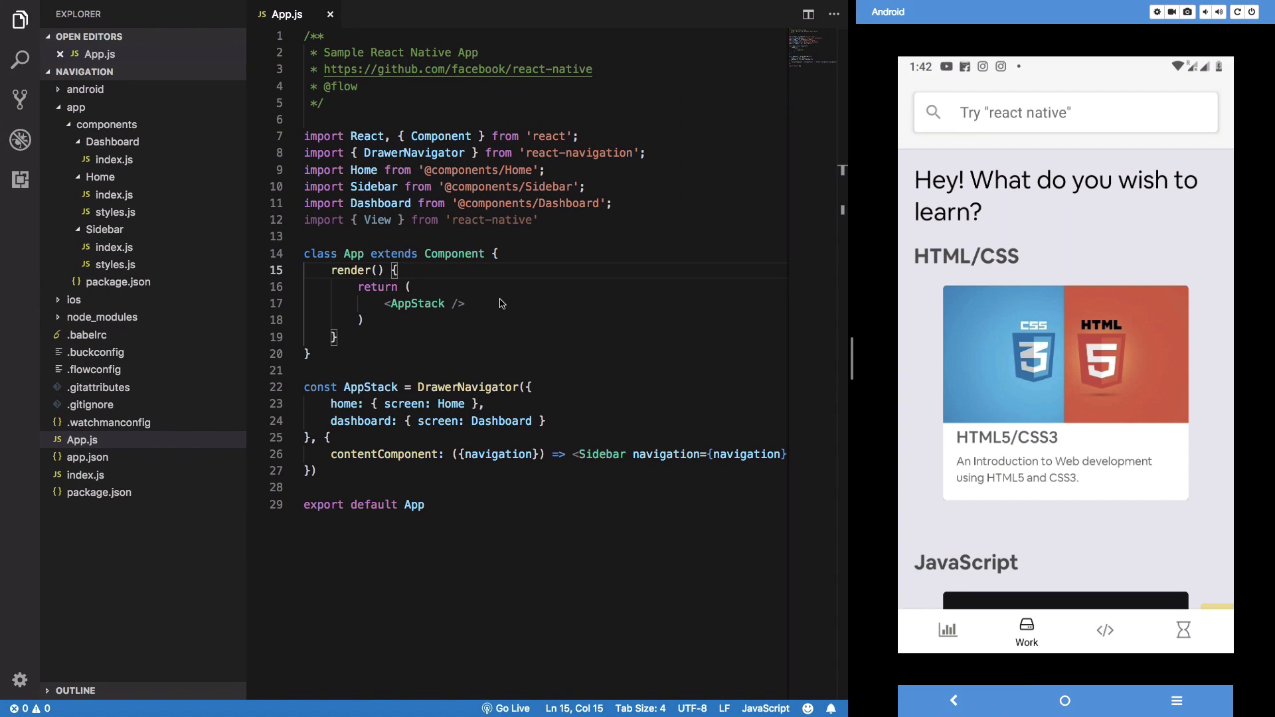
left_click(947, 630)
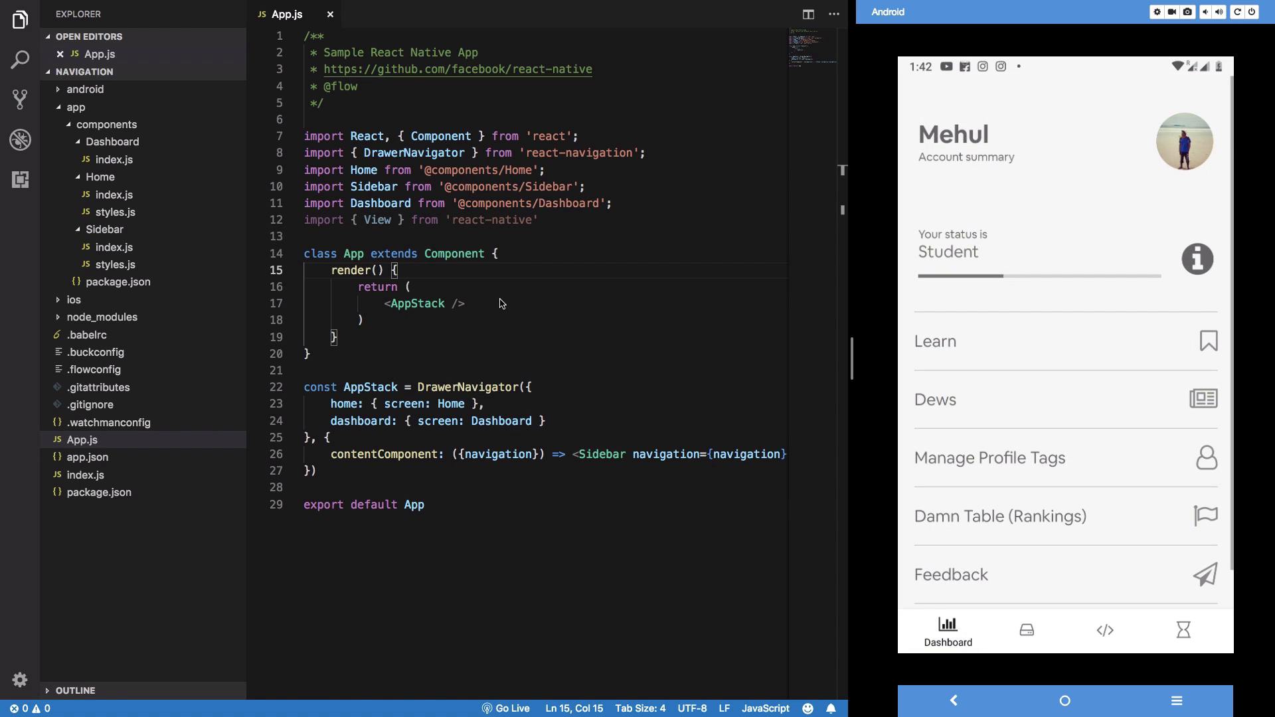